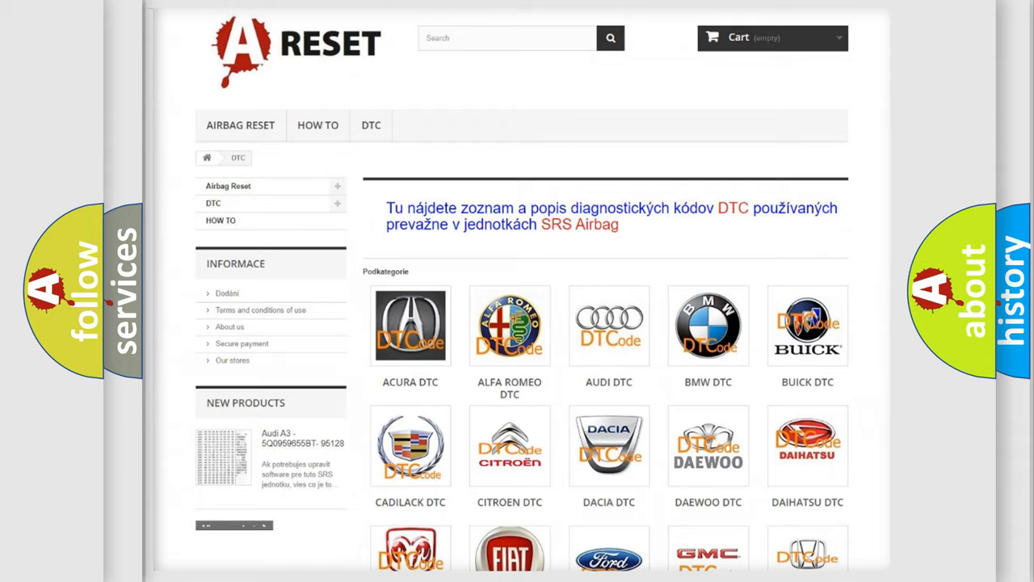
# Open the Alfa Romeo DTC list from its logo and scroll through the fault code links
pyautogui.scroll(3)
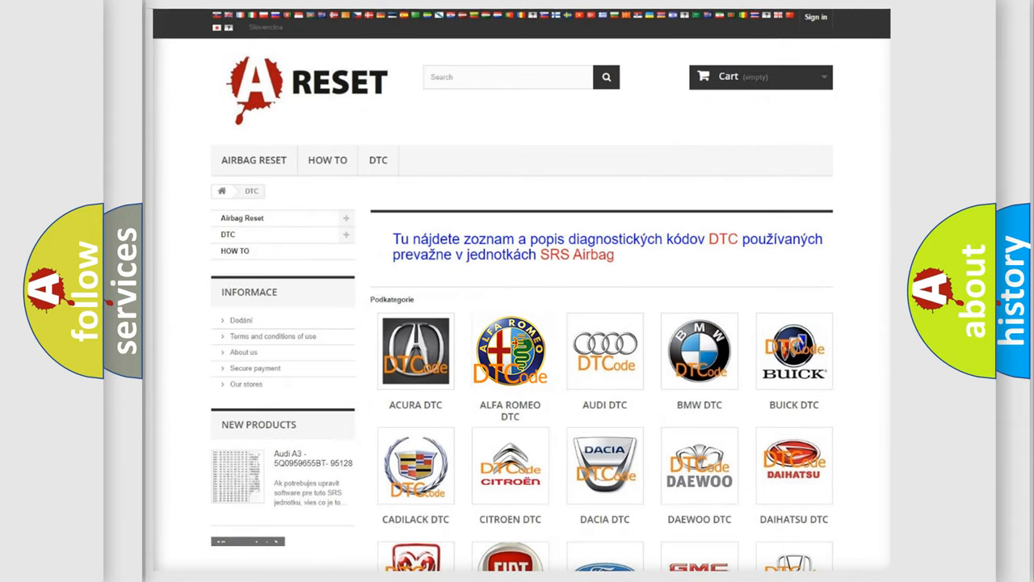
pyautogui.click(510, 351)
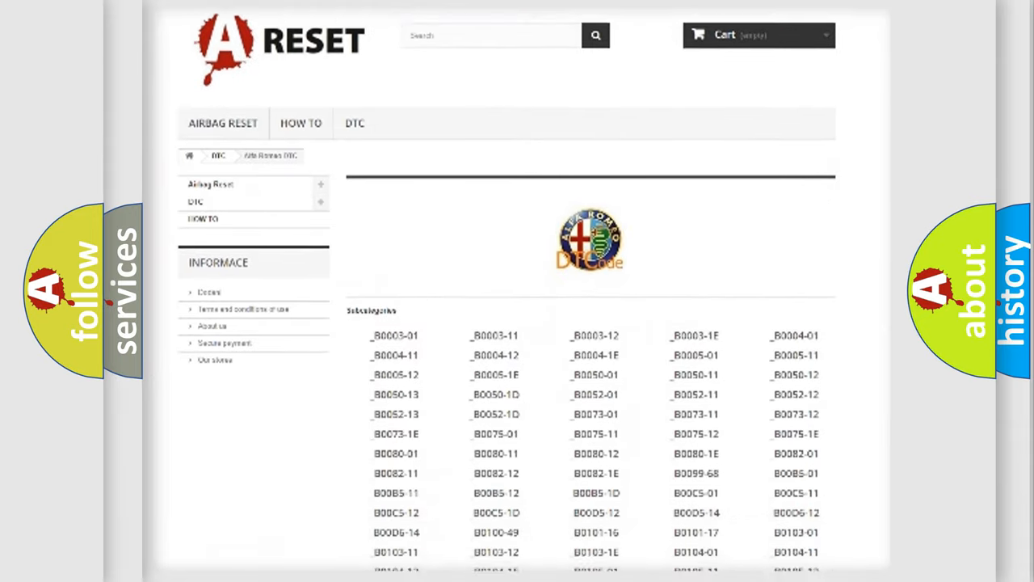
pyautogui.scroll(-3)
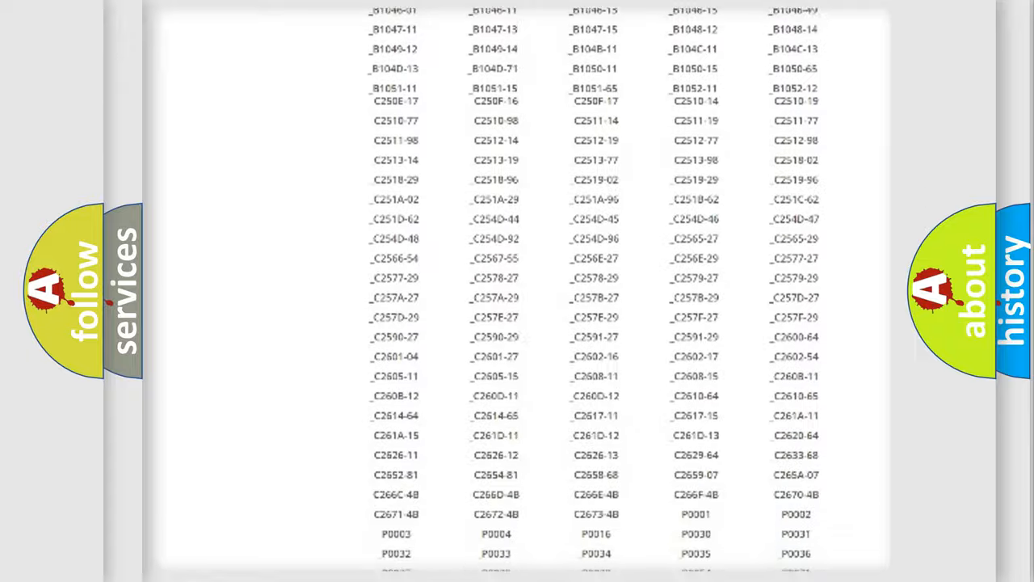
pyautogui.scroll(3)
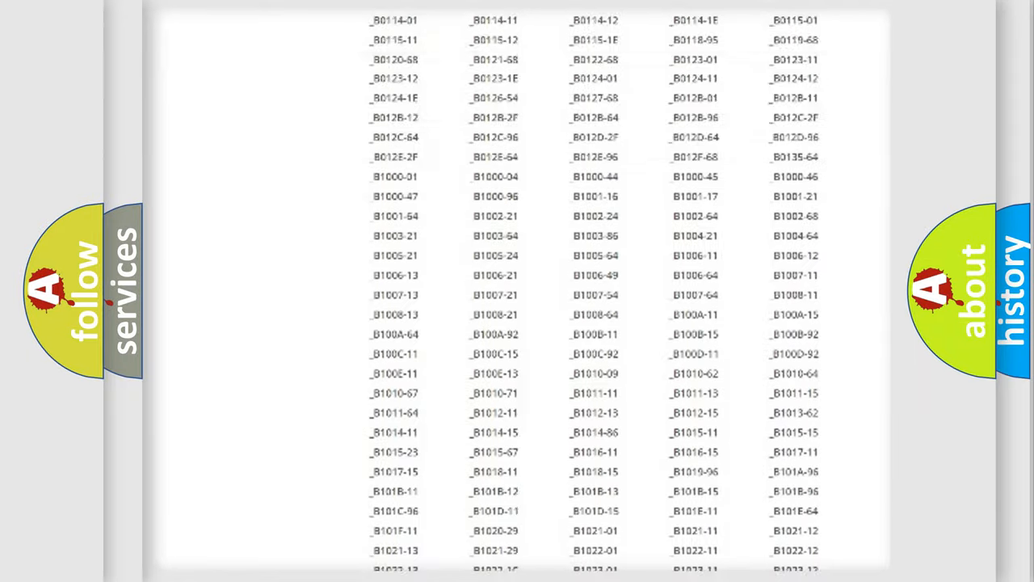
pyautogui.scroll(3)
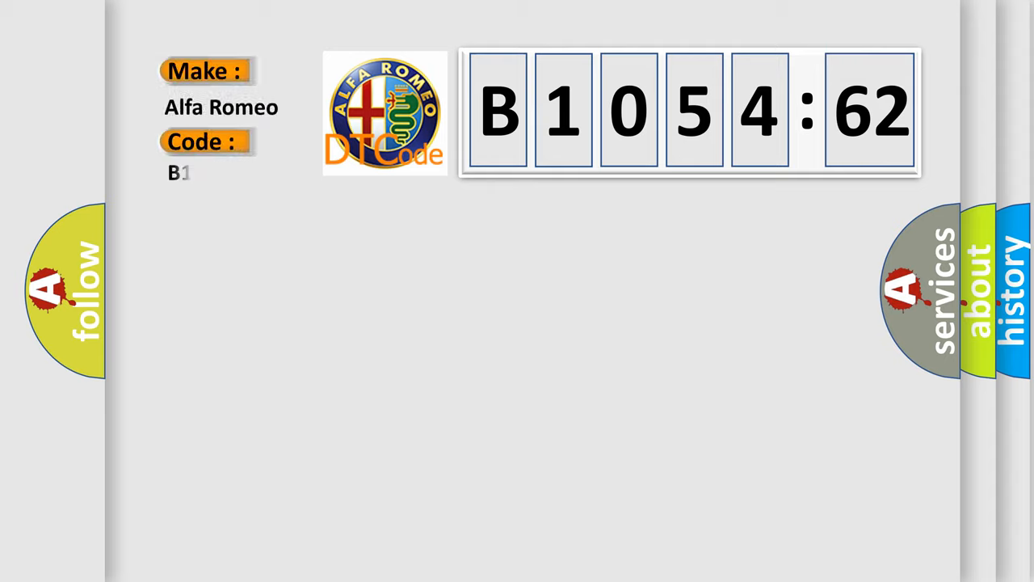
# Enter 1054-62 in the Code field so it reads B1054-62
pyautogui.write('1054-62')
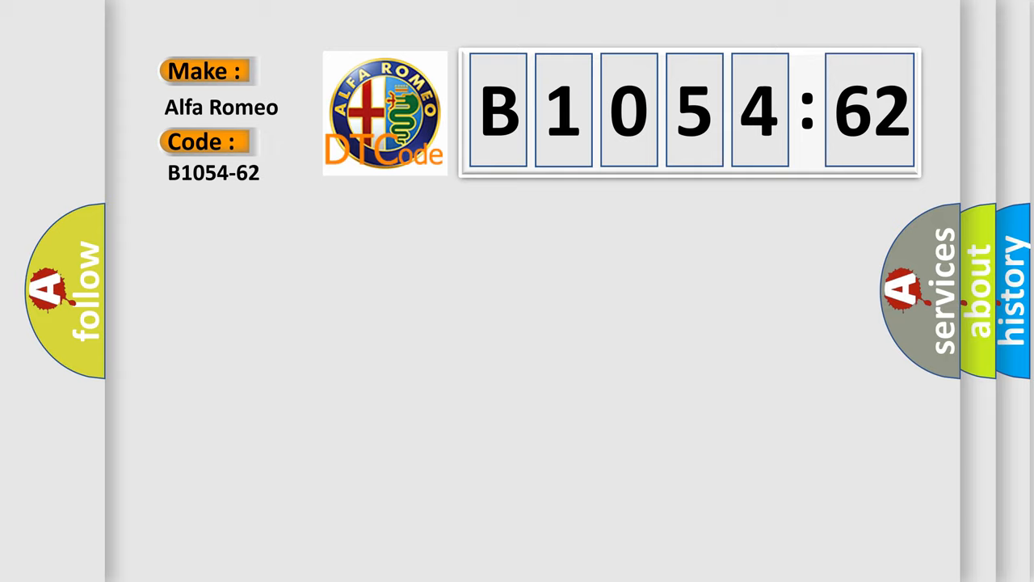